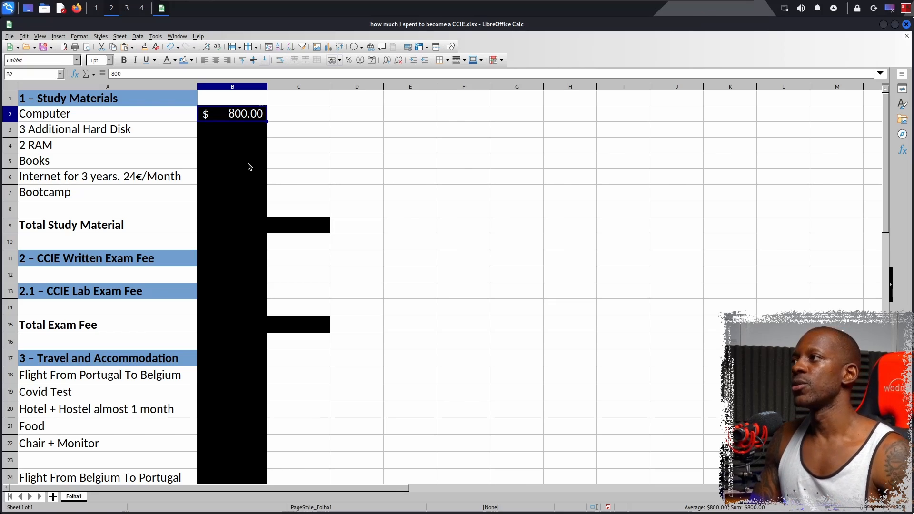
Enter =3*100 for the hard disks and 200 for the RAM
left_click(232, 129)
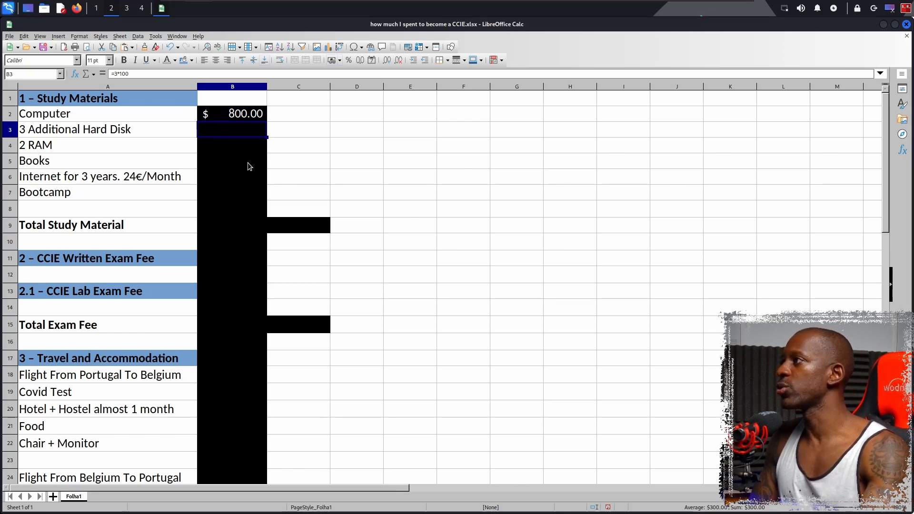
mouse_move(145, 59)
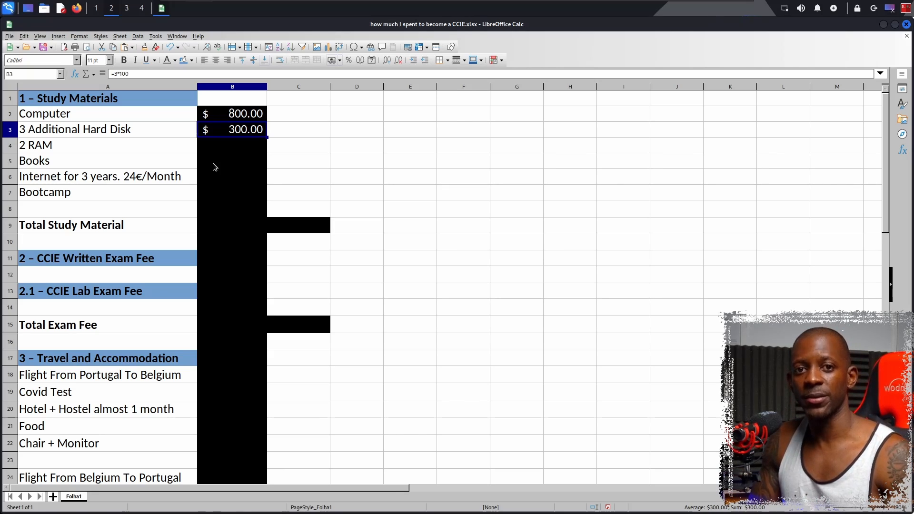
mouse_move(212, 147)
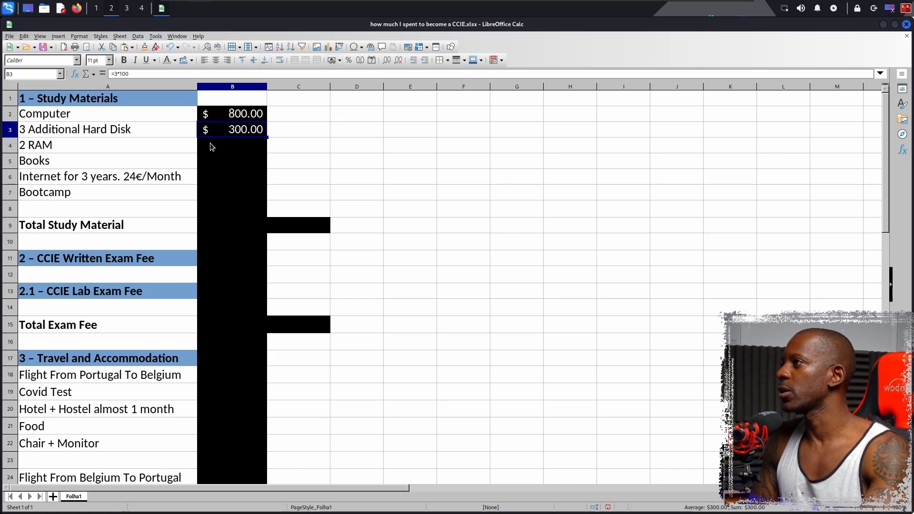
type("200.00")
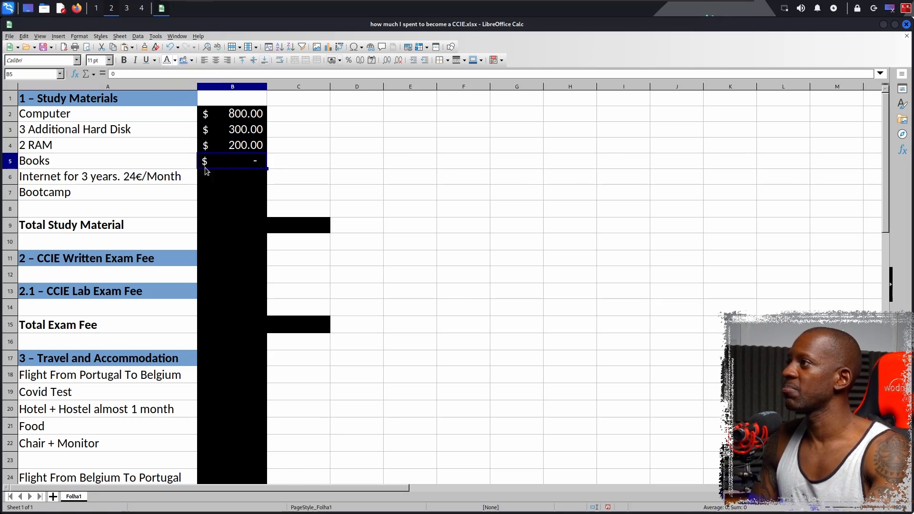
left_click(232, 176)
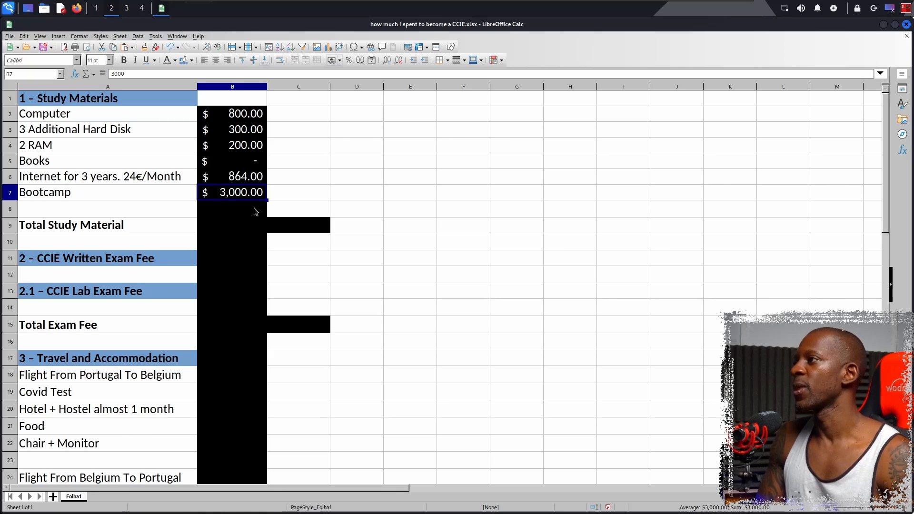
mouse_move(262, 208)
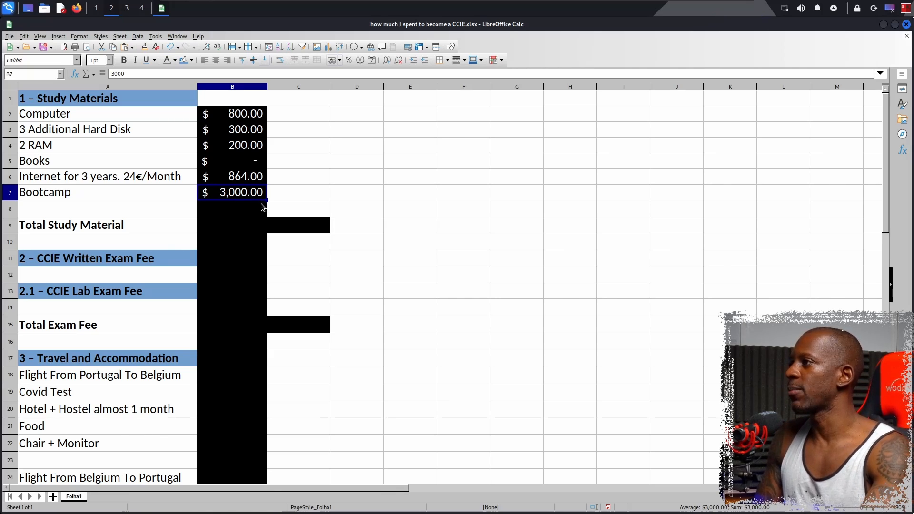
Sum B2:B8 in the Total Study Material cell to get $5,164
left_click(298, 225)
type("=SUM(B2:B8")
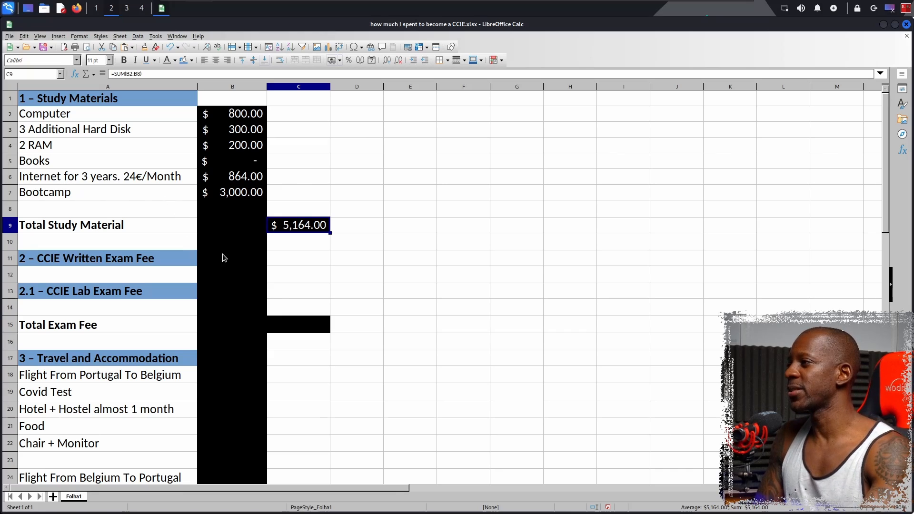
Enter the $450 written and $1,900 lab exam fees and sum them to $2,350
type("450.00")
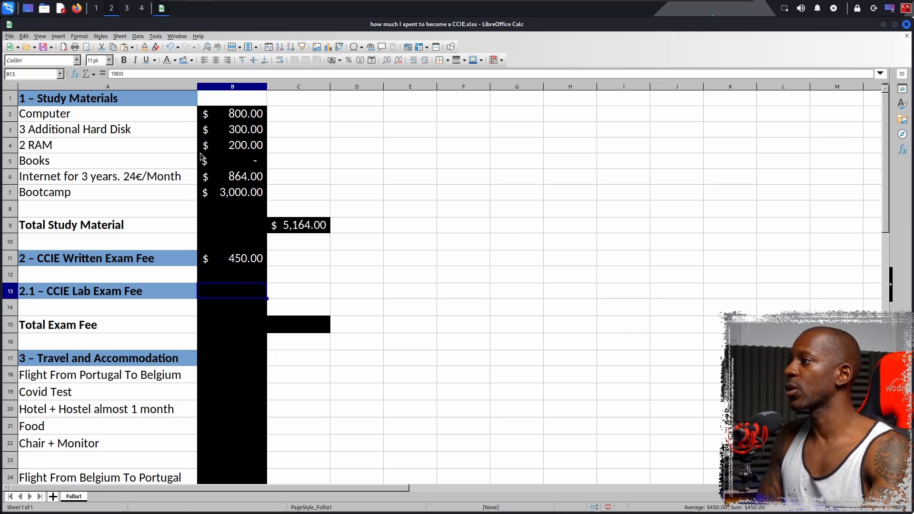
type("1900")
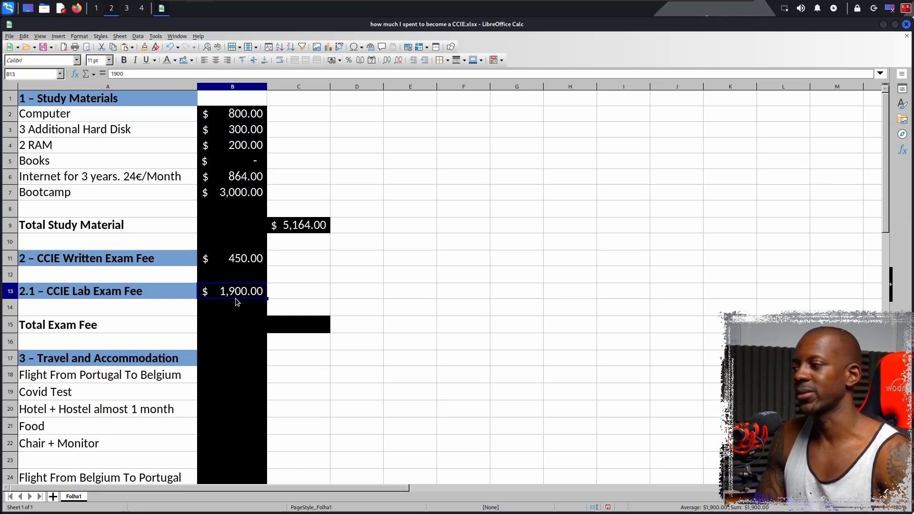
left_click(299, 324)
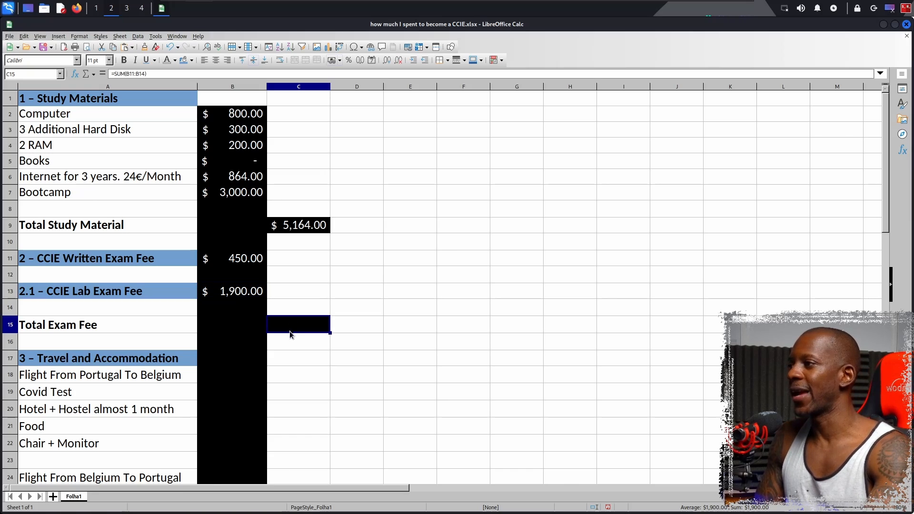
key("Return")
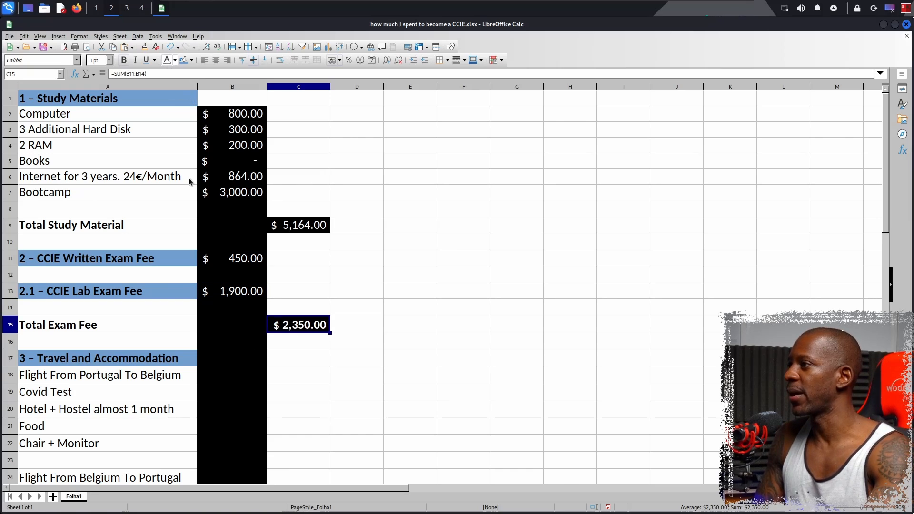
mouse_move(313, 338)
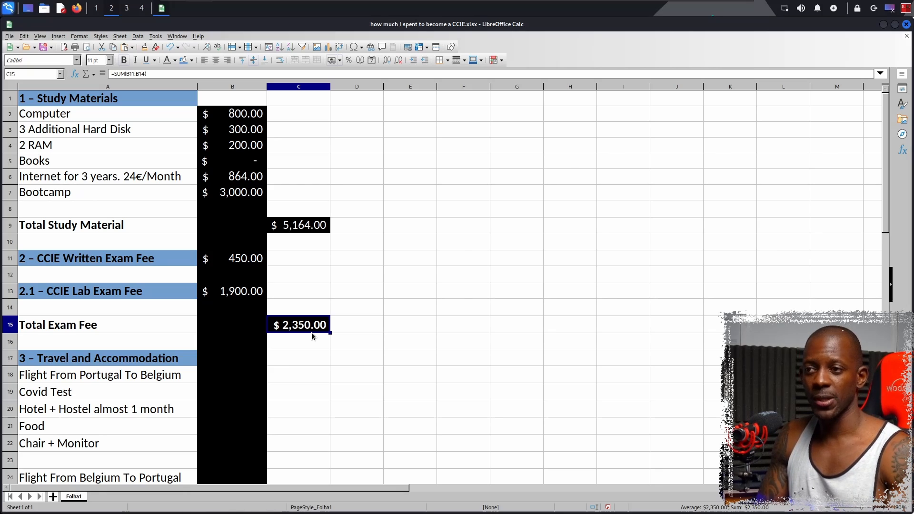
Enter the $100 flight, Covid test, hotel and $200 food costs under travel
left_click(298, 341)
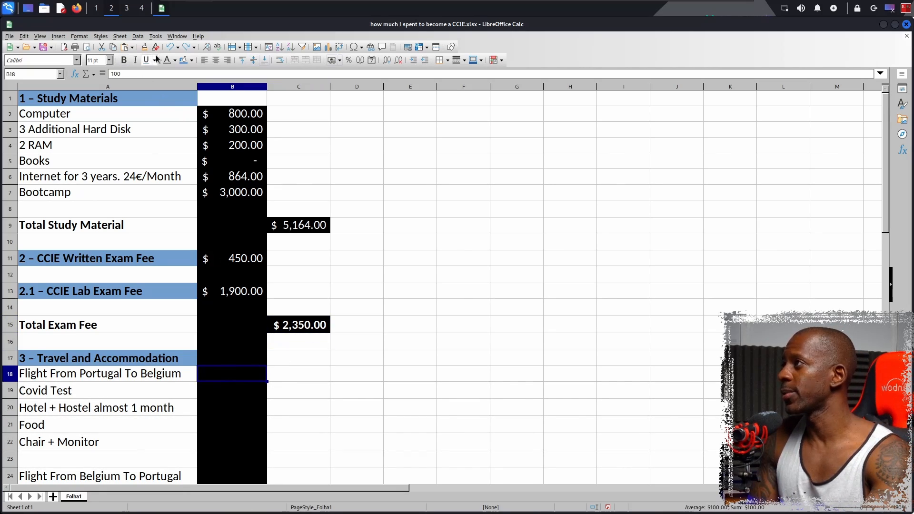
type("100.00")
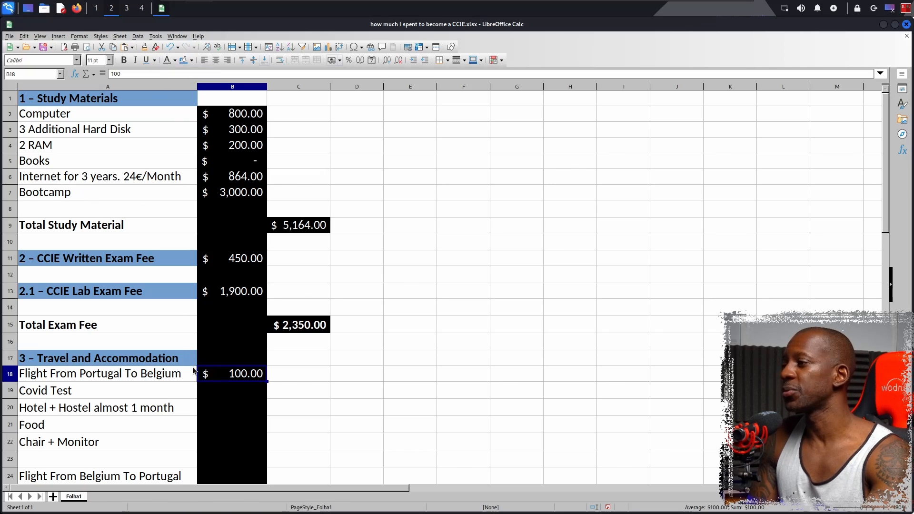
mouse_move(205, 397)
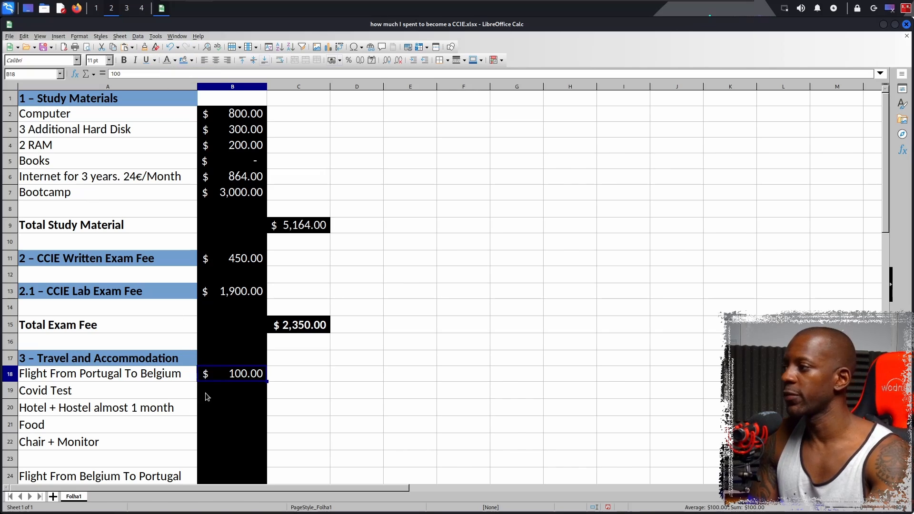
left_click(232, 391)
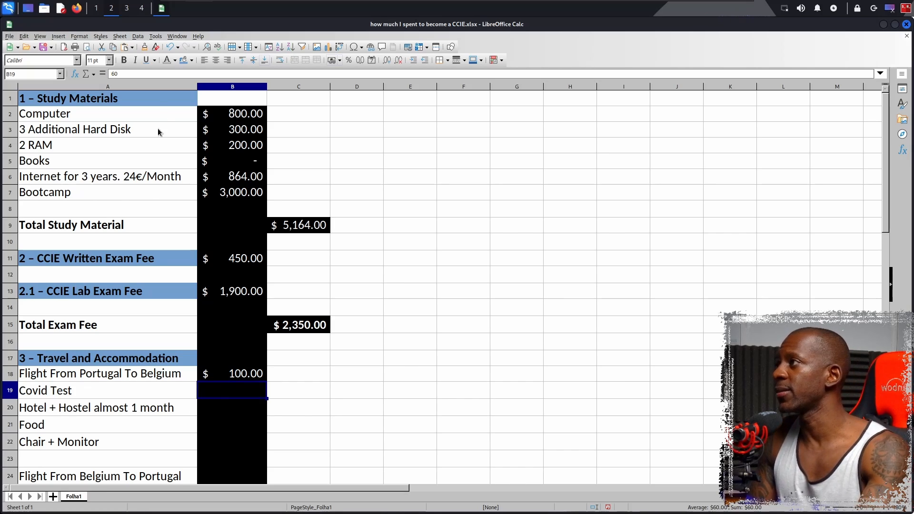
mouse_move(167, 60)
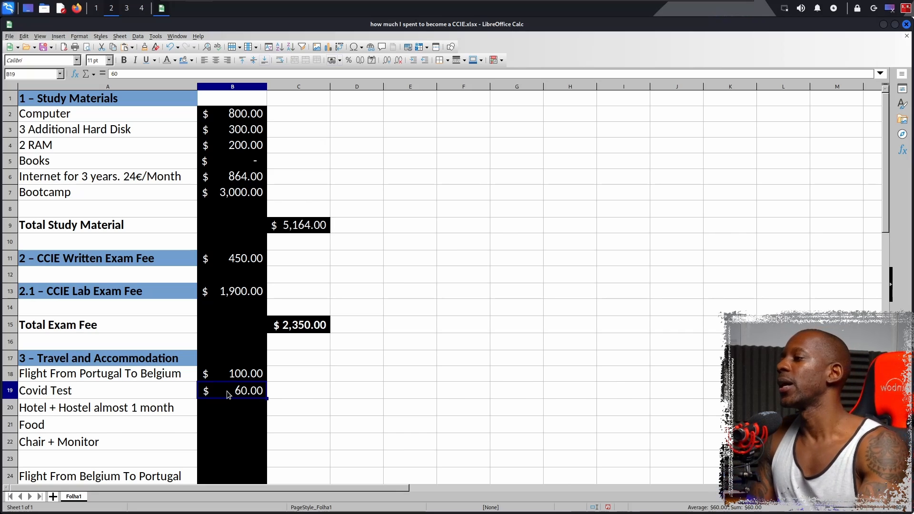
left_click(232, 407)
type("3000")
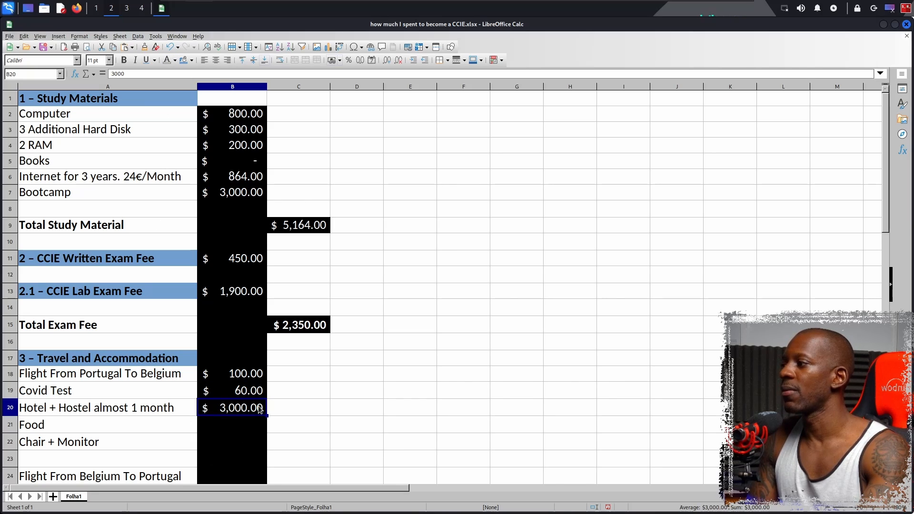
mouse_move(258, 404)
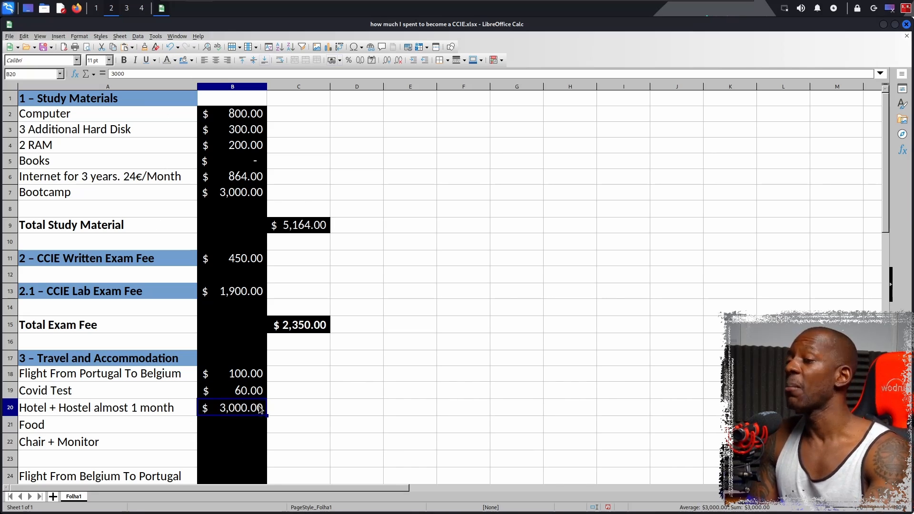
left_click(233, 424)
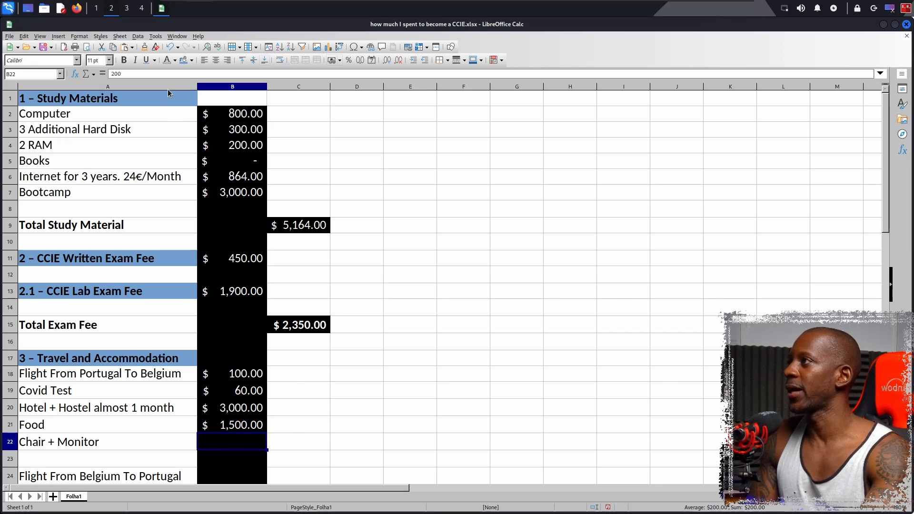
type("200.00")
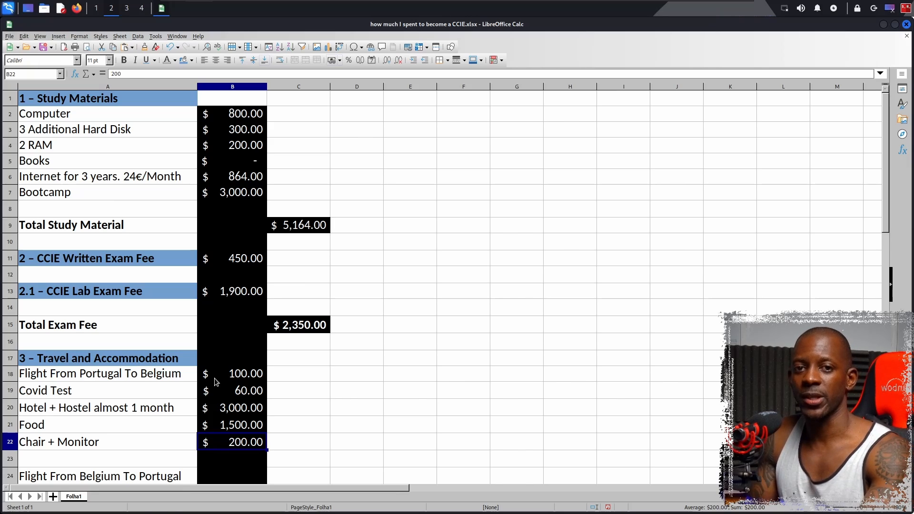
Add the second Covid test and sum the Total T.A at $5,020
scroll("down", 3)
type("100")
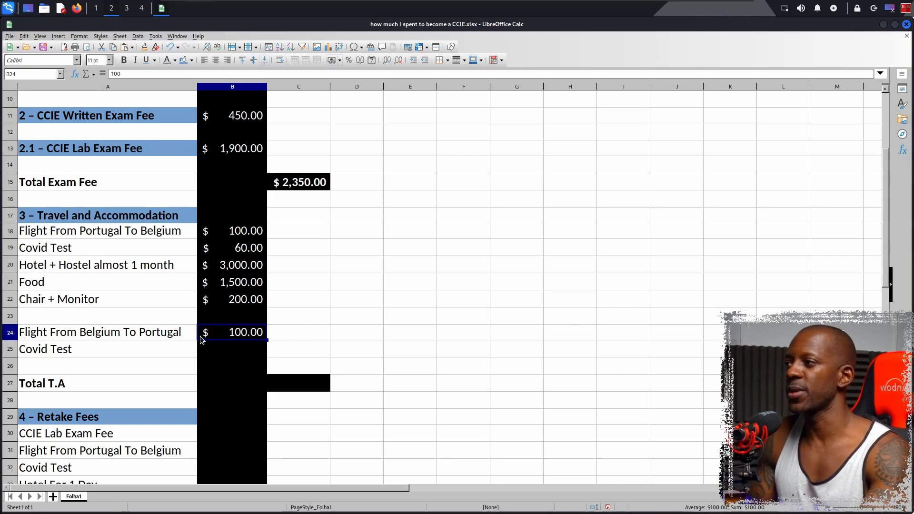
left_click(232, 349)
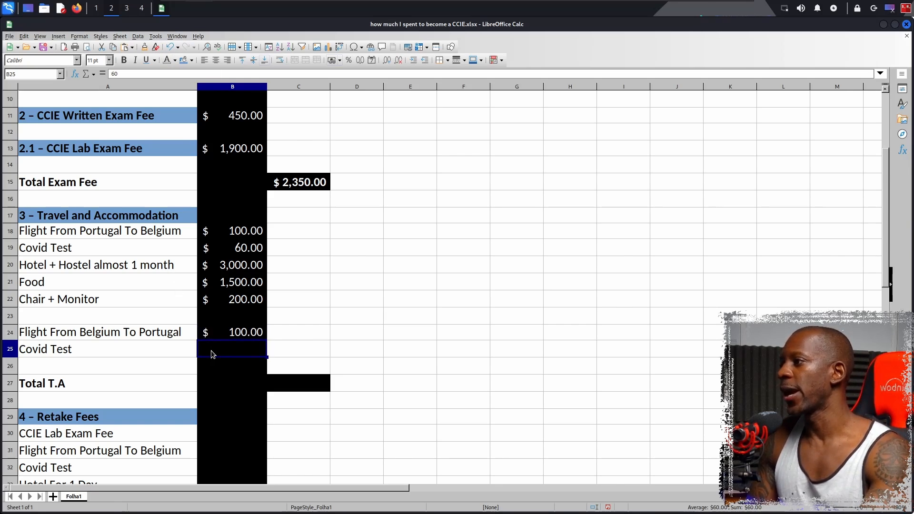
mouse_move(188, 162)
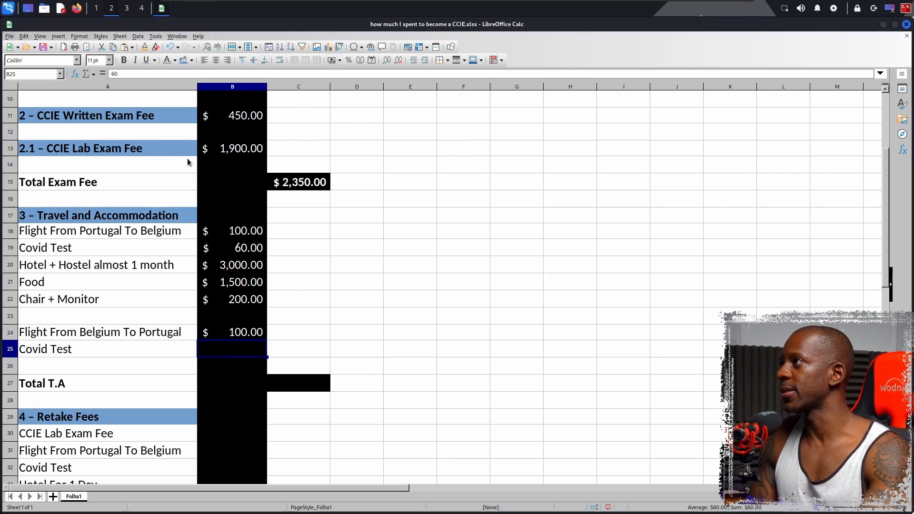
mouse_move(165, 60)
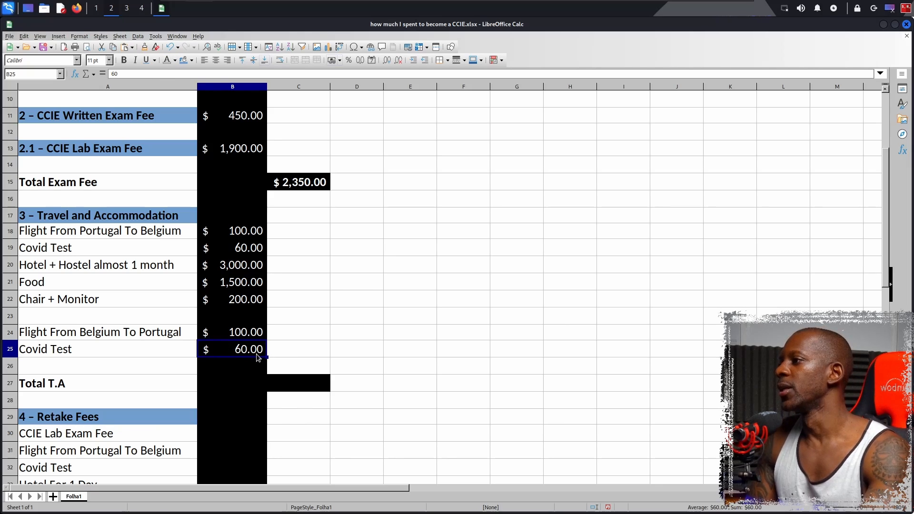
left_click(298, 383)
type("=SUM(B18:B26)")
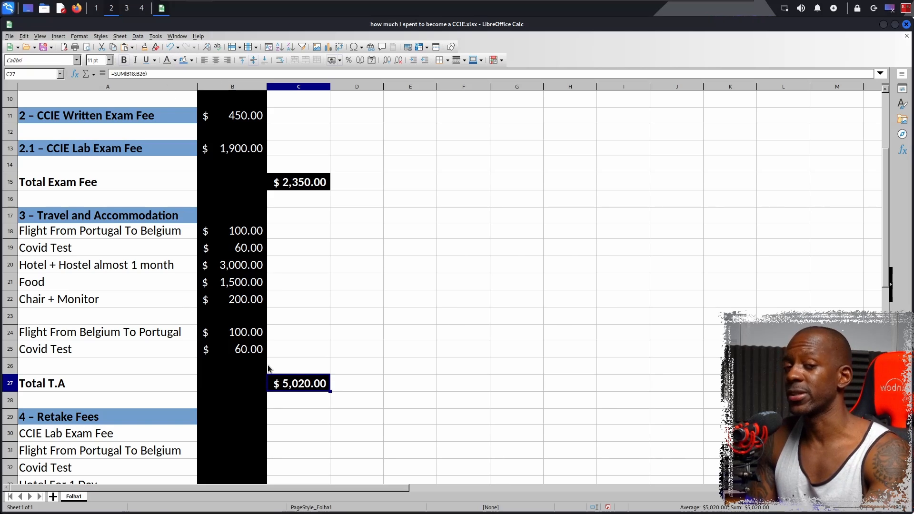
mouse_move(266, 348)
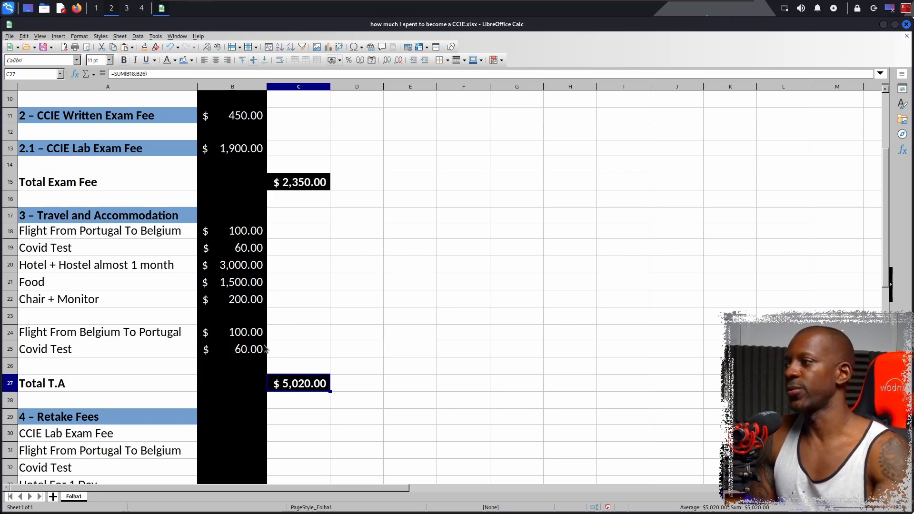
Enter the retake lab exam fee, $100 flight, Covid test and $80 hotel night
scroll("down", 3)
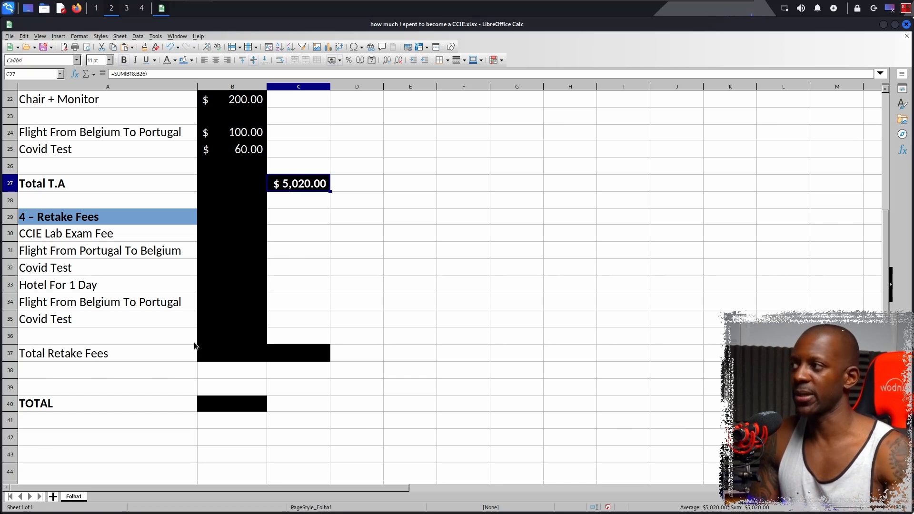
left_click(232, 233)
type("1900")
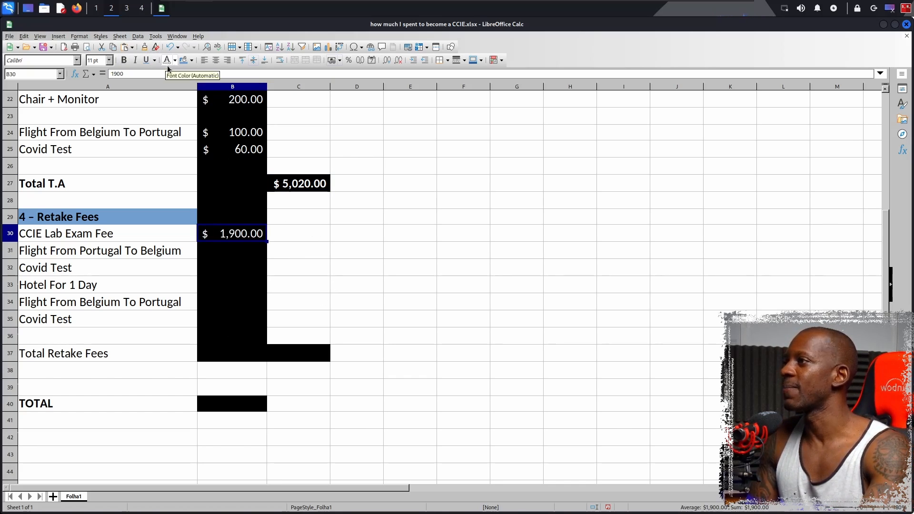
mouse_move(246, 278)
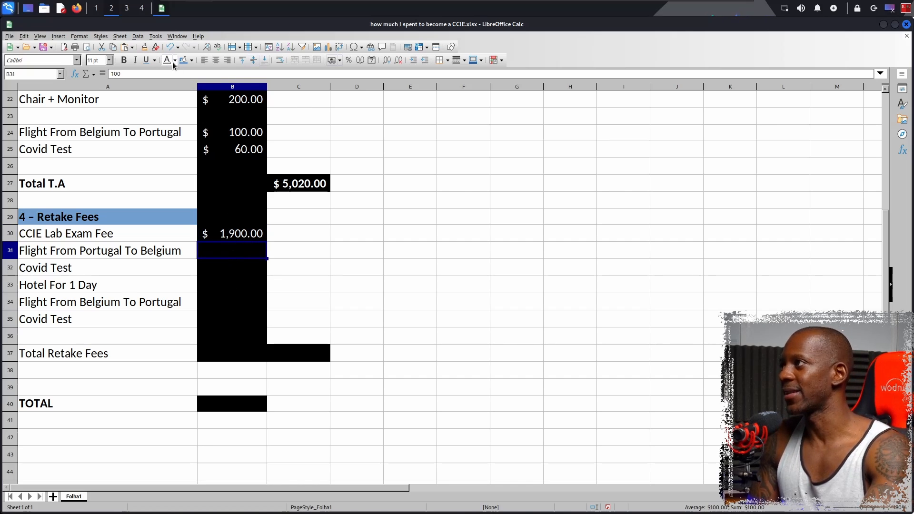
mouse_move(172, 64)
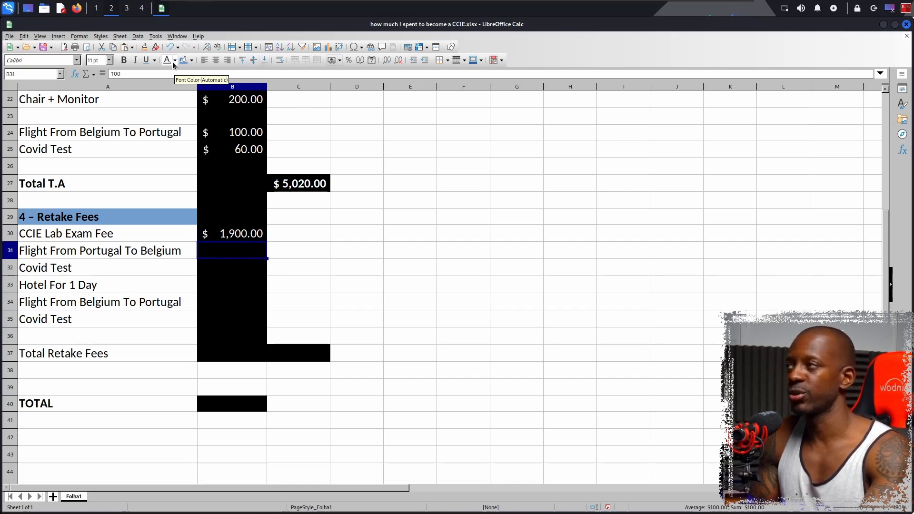
type("100.00")
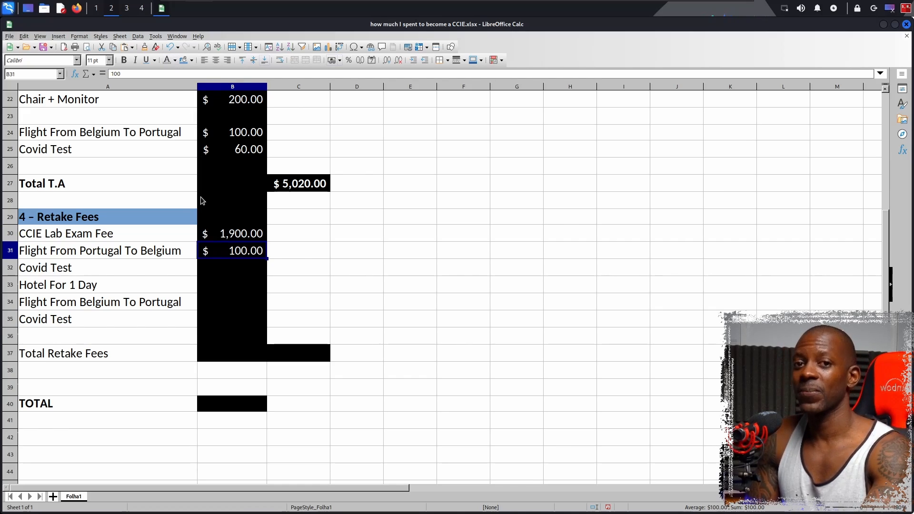
left_click(233, 267)
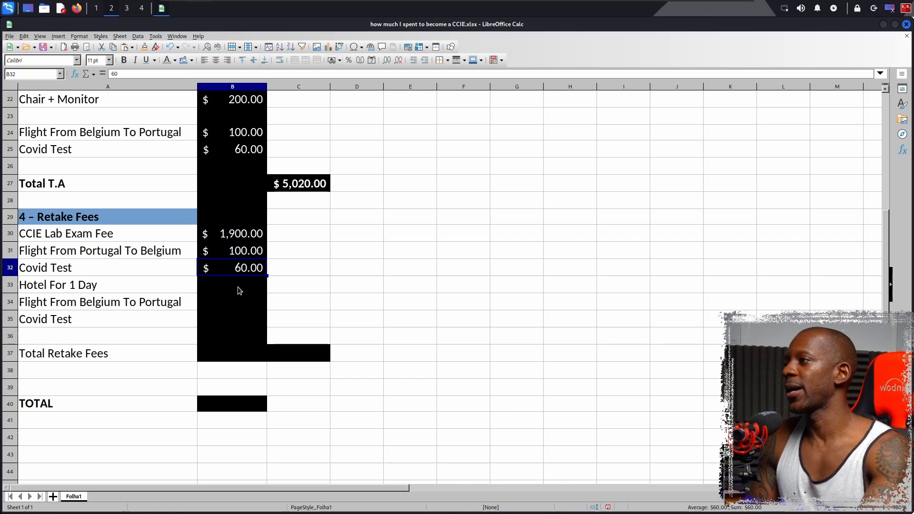
type("80.00")
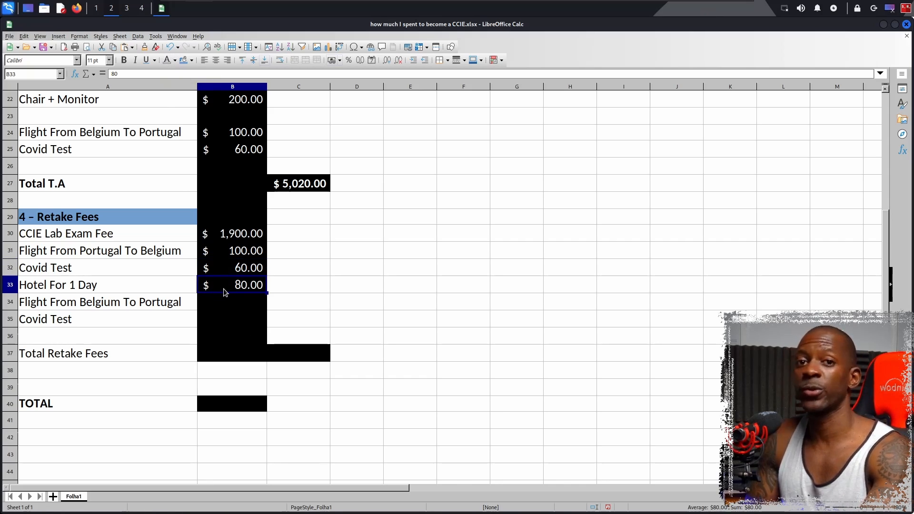
Enter the $100 return flight and the last $60 Covid test under retake fees
left_click(232, 302)
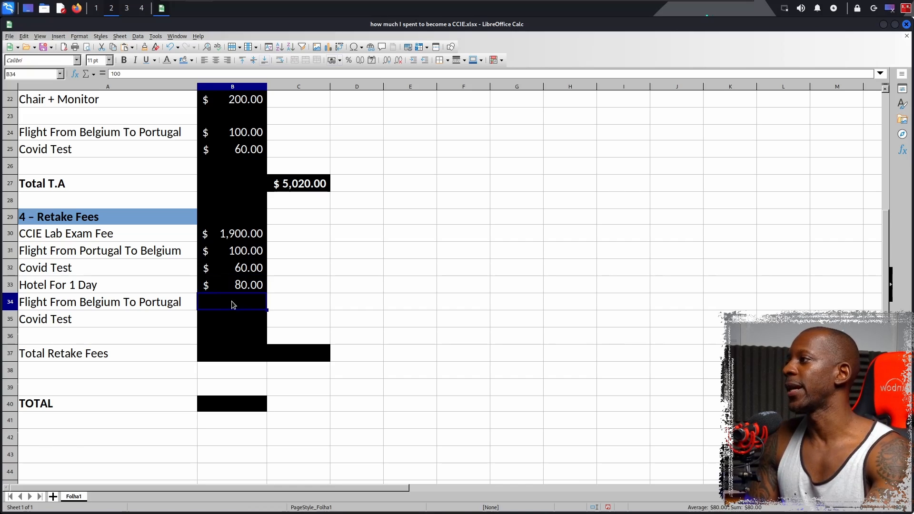
type("100.00")
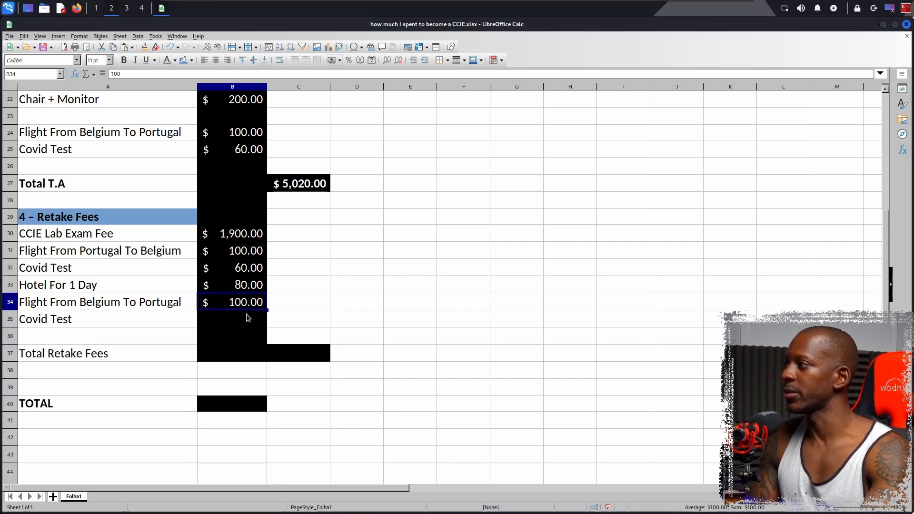
left_click(232, 319)
type("60")
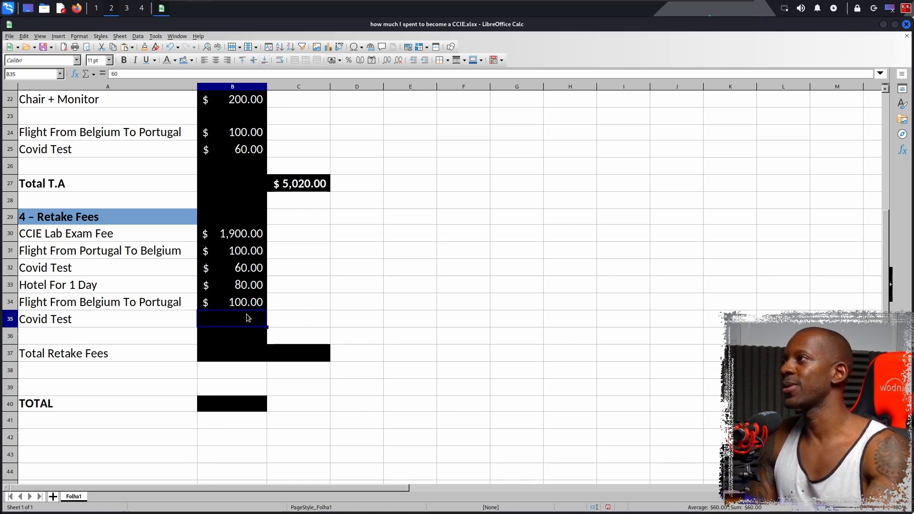
mouse_move(168, 60)
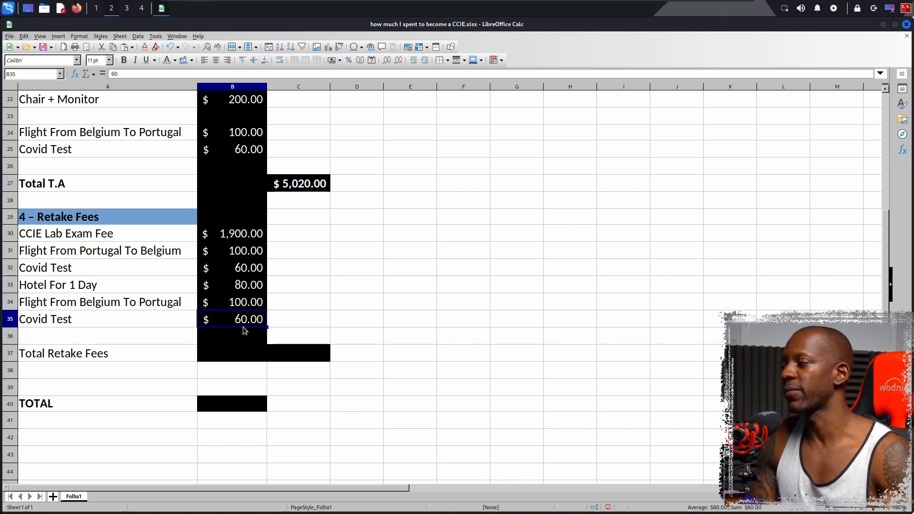
mouse_move(253, 370)
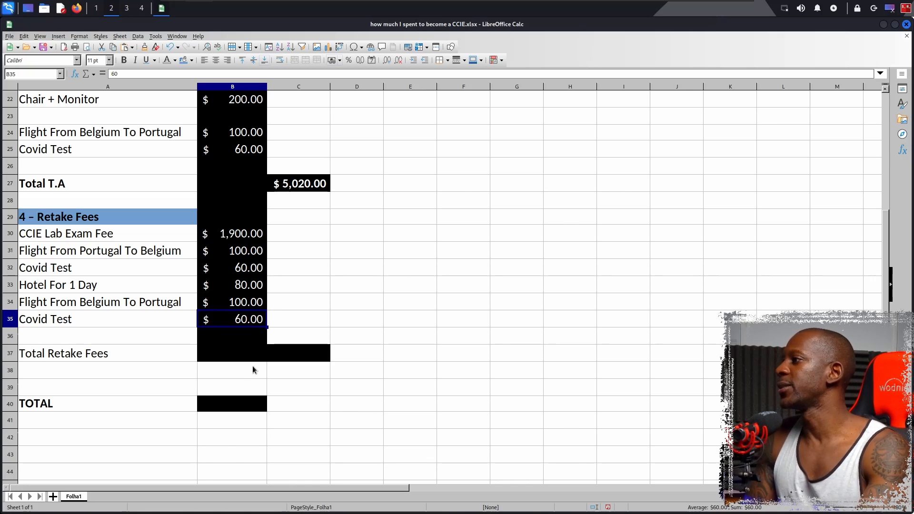
Sum the retake fees at $2,300 and enter =SUM(B1:B39) as the grand TOTAL
left_click(298, 352)
type("=SUM(B30:B36)")
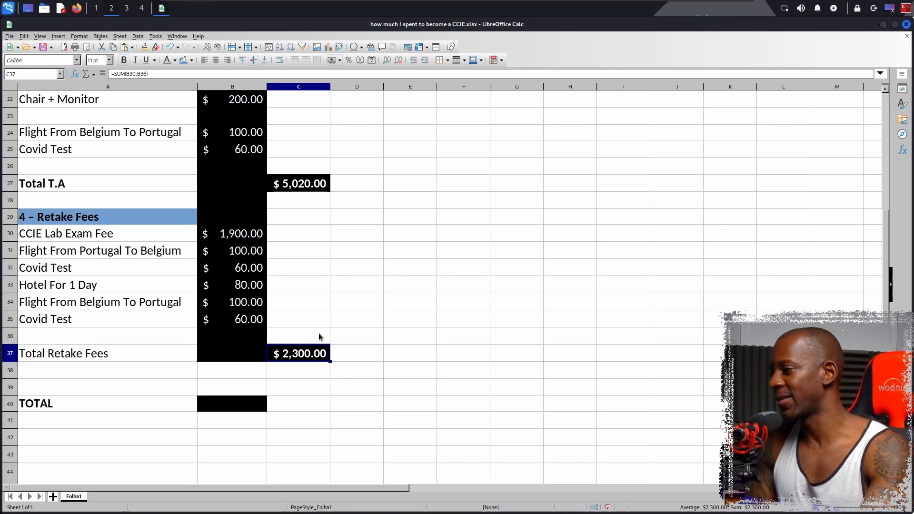
left_click(232, 403)
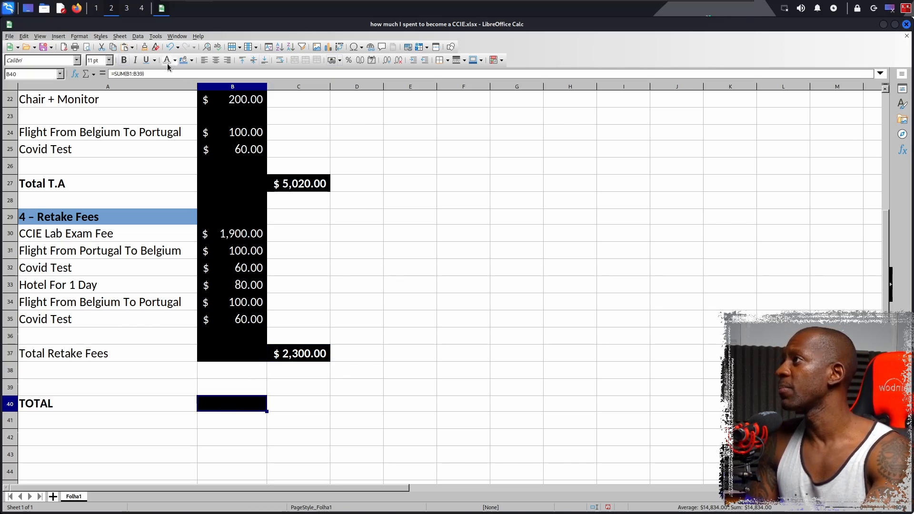